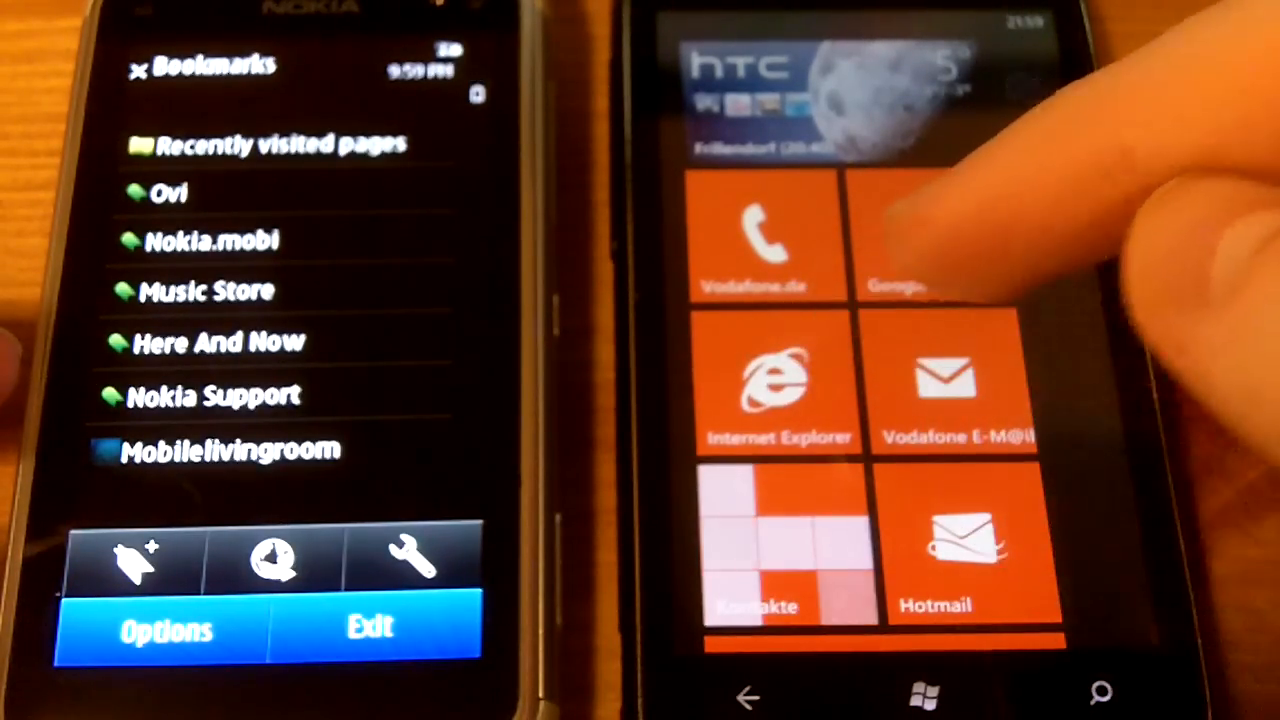
# Launch Internet Explorer on the Windows Phone to open Mobilelivingroom
pyautogui.click(780, 385)
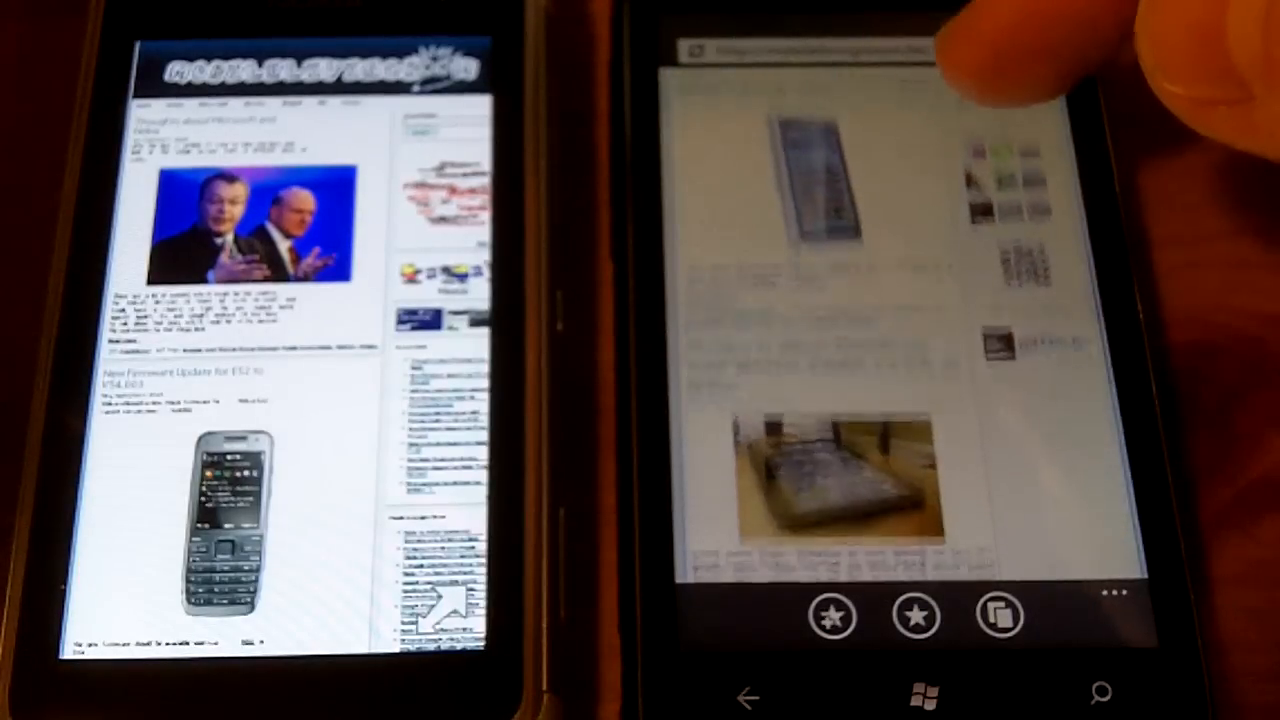
# Scroll down to the 'Thoughts about Microsoft and Nokia' post on mobilelivingroom.de
pyautogui.scroll(-3)
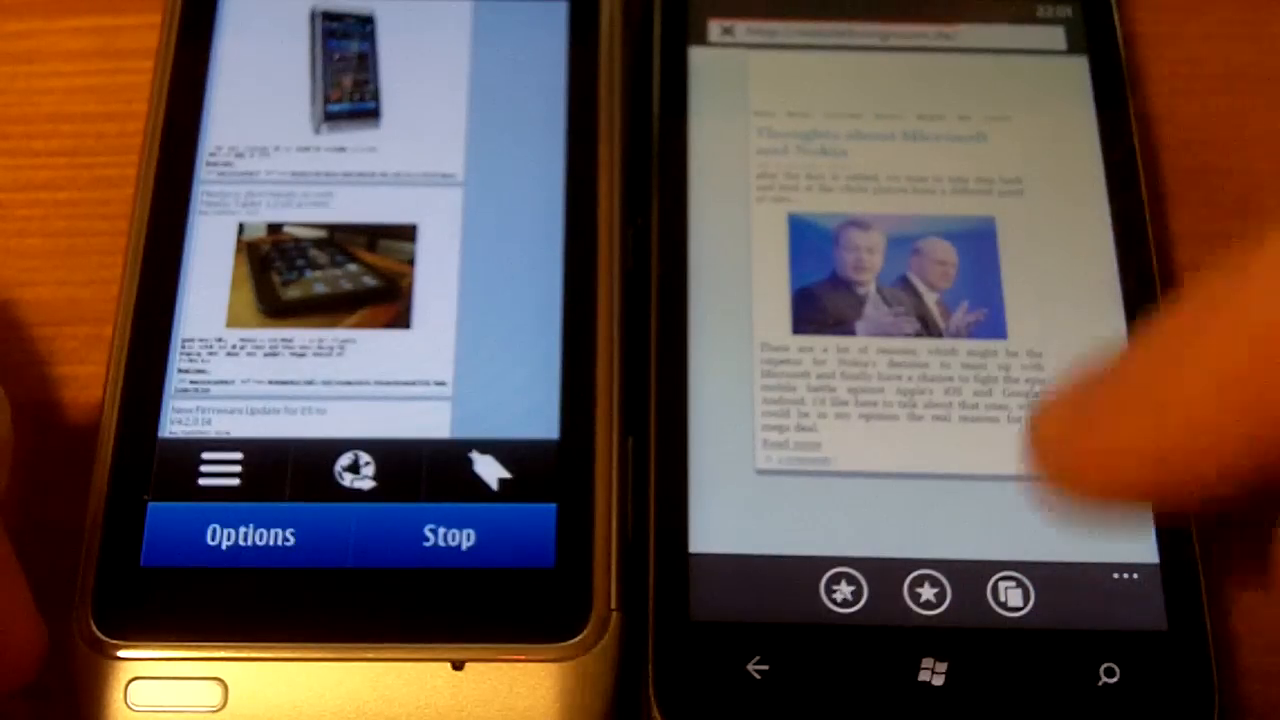
# Scroll the reloaded front page to the E52 firmware-update post below the Microsoft–Nokia article
pyautogui.scroll(-3)
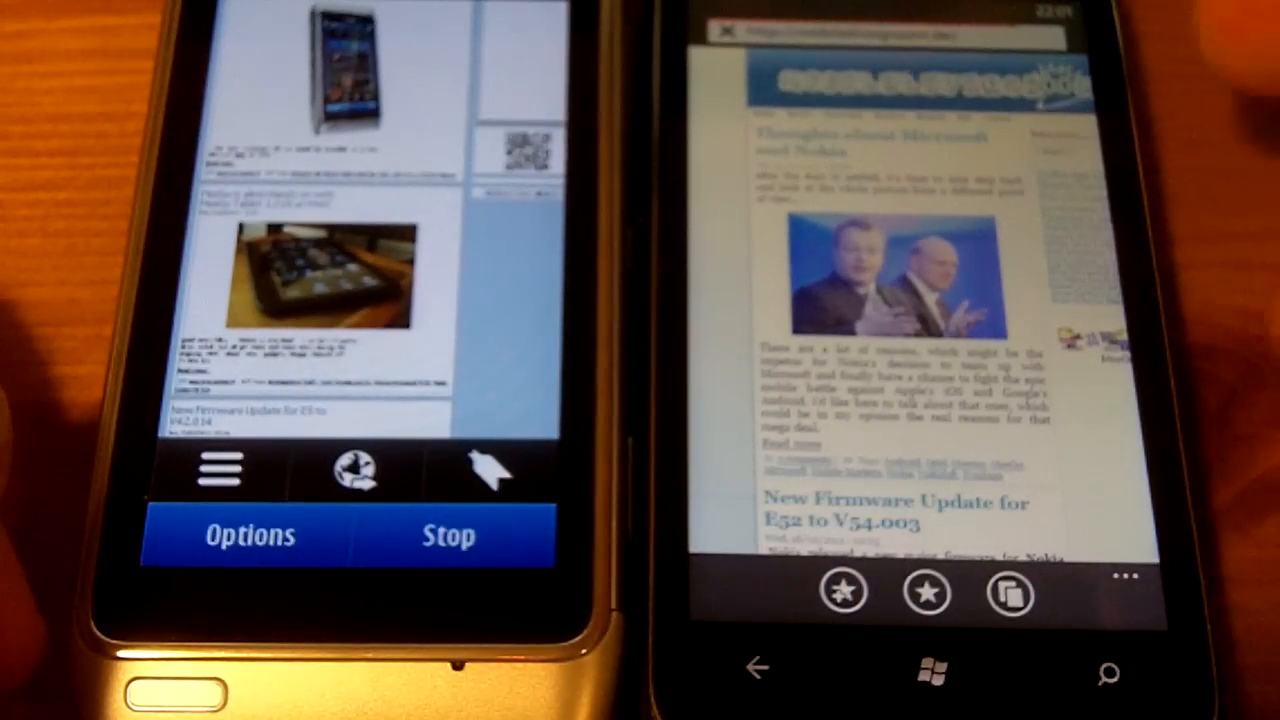